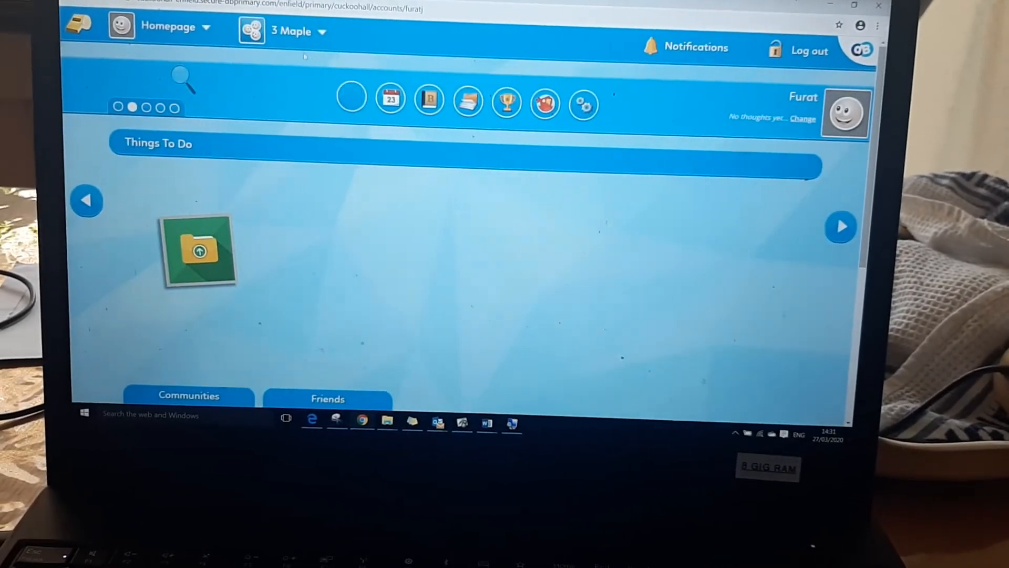
Open the 3 Maple class page and view the teacher's welcome message
left_click(291, 31)
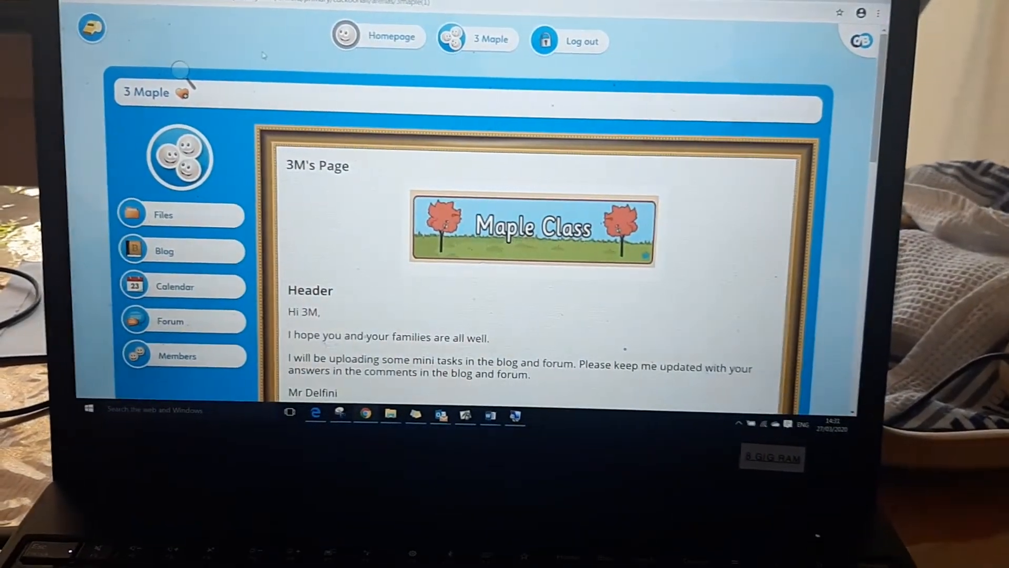
scroll("down", 3)
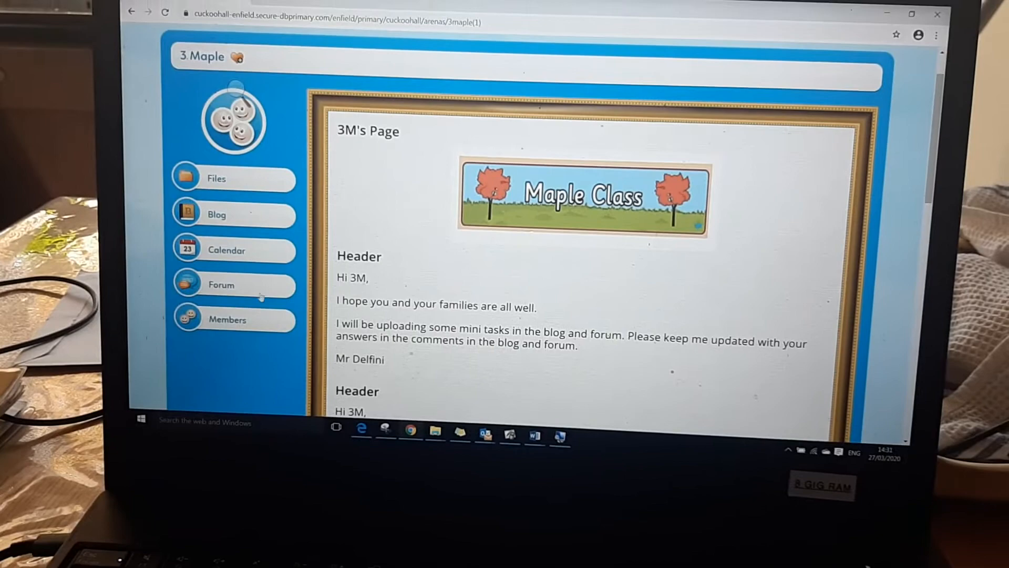
Browse the 3 Maple Blog posts, including the P.E session and times tables challenge
left_click(217, 214)
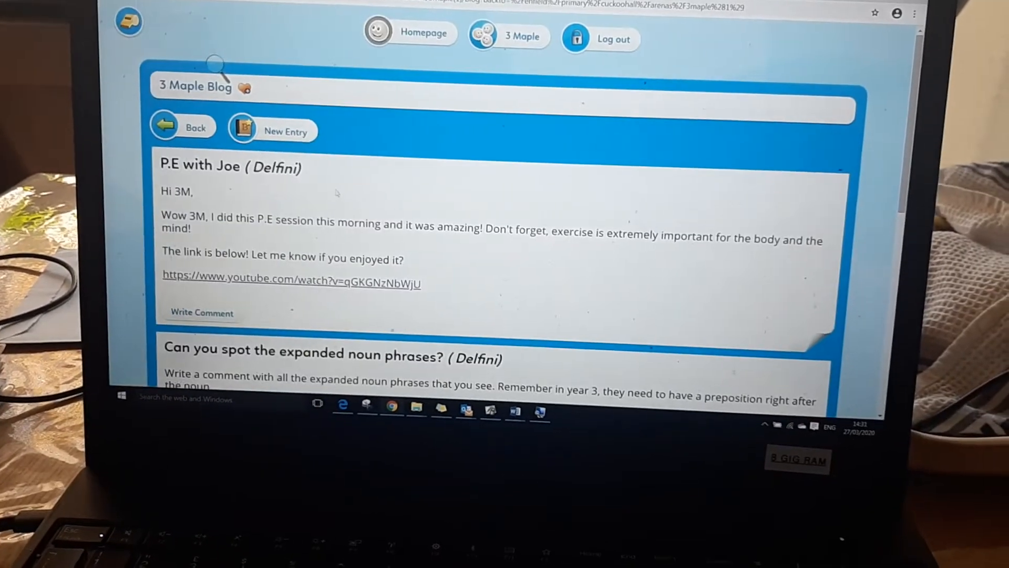
scroll("down", 3)
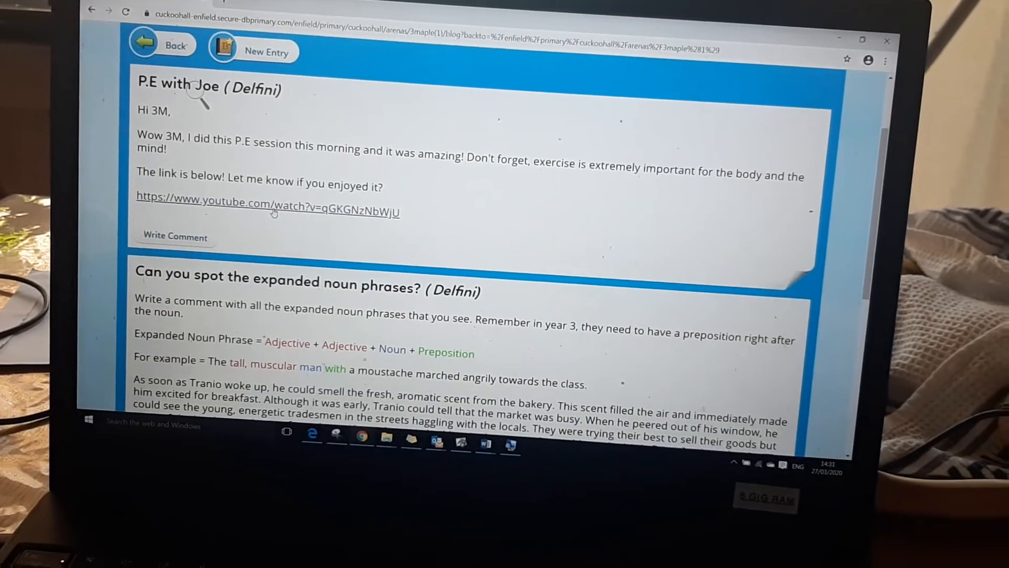
scroll("down", 3)
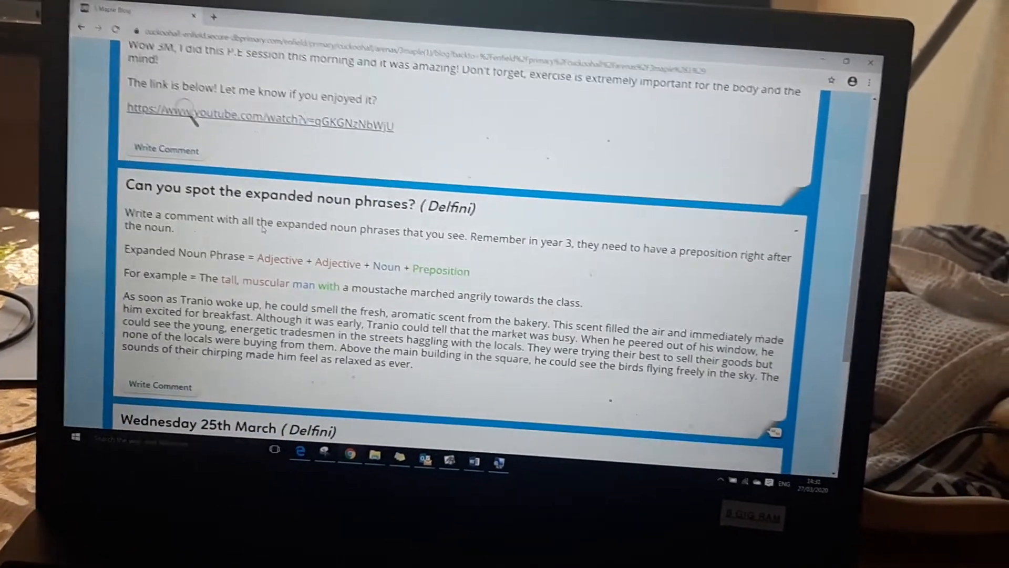
scroll("down", 3)
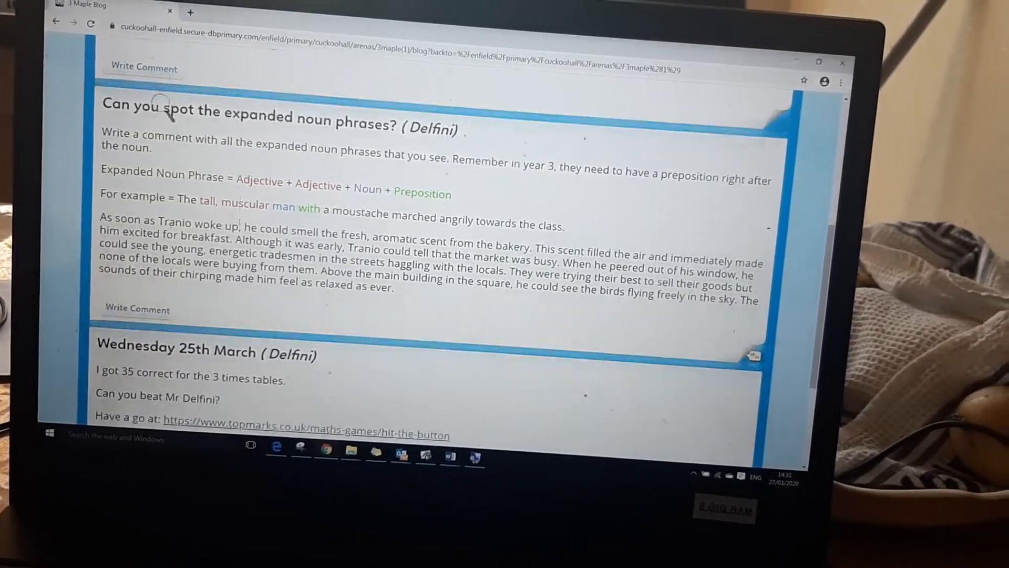
scroll("down", 3)
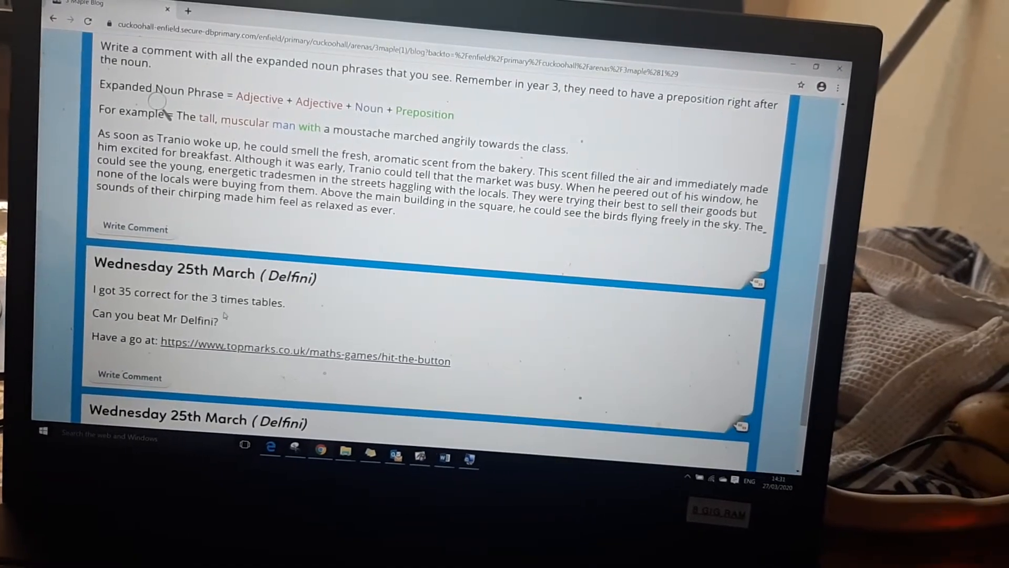
scroll("up", 3)
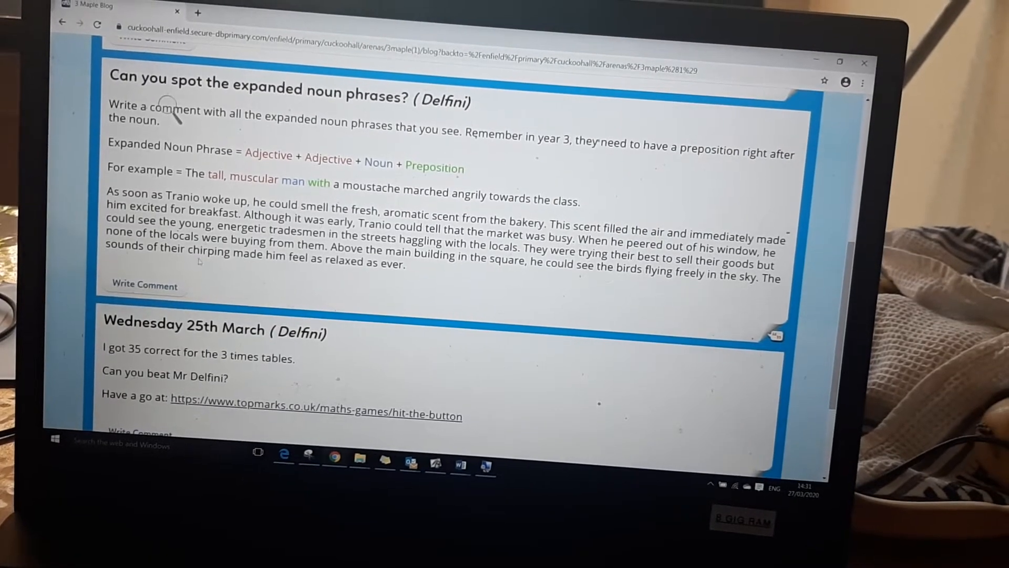
left_click(144, 284)
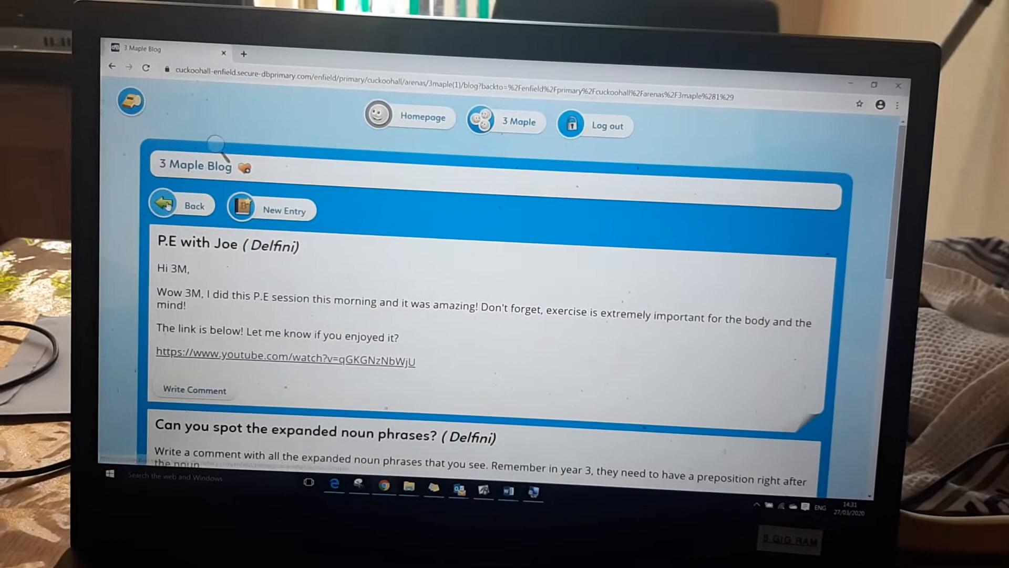
Via the class Forum, open the 'A or An' topic with its aoran(3).docx worksheet
left_click(181, 205)
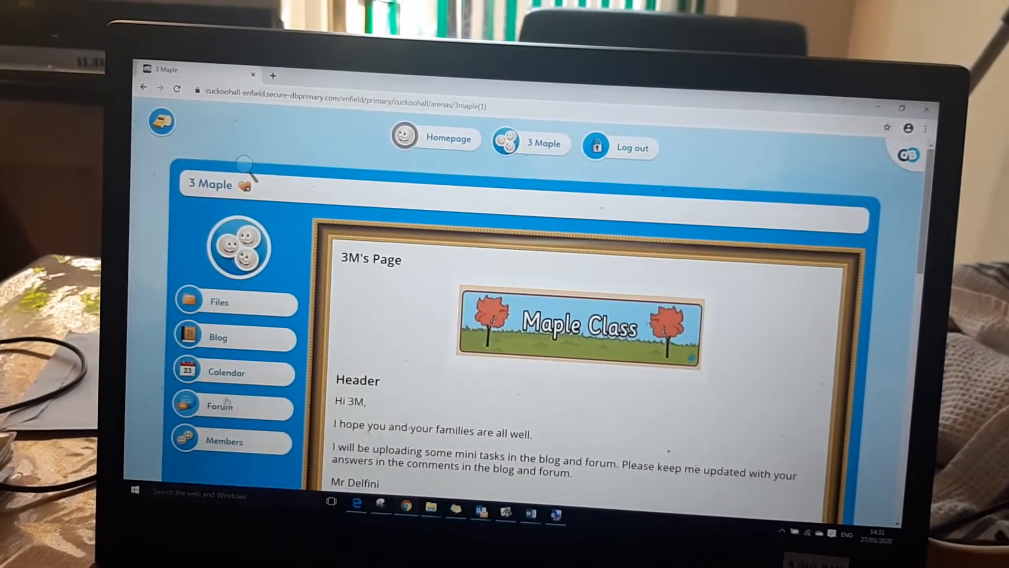
left_click(219, 405)
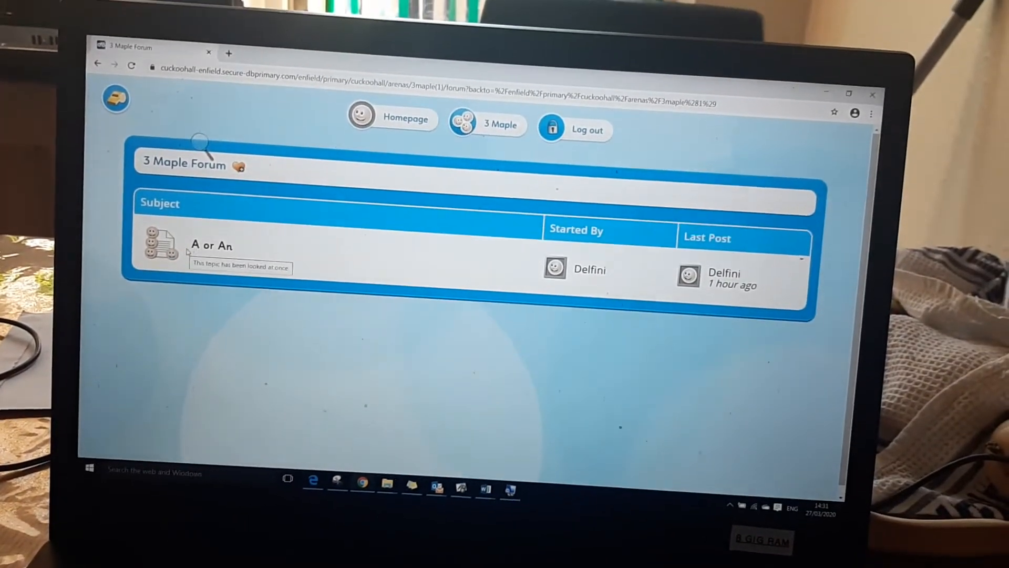
left_click(211, 245)
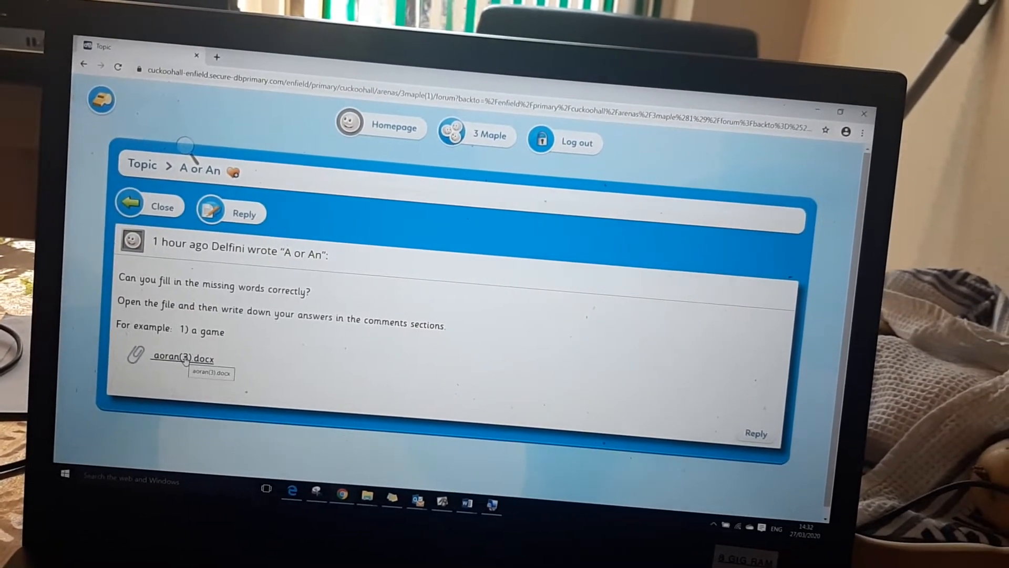
left_click(183, 357)
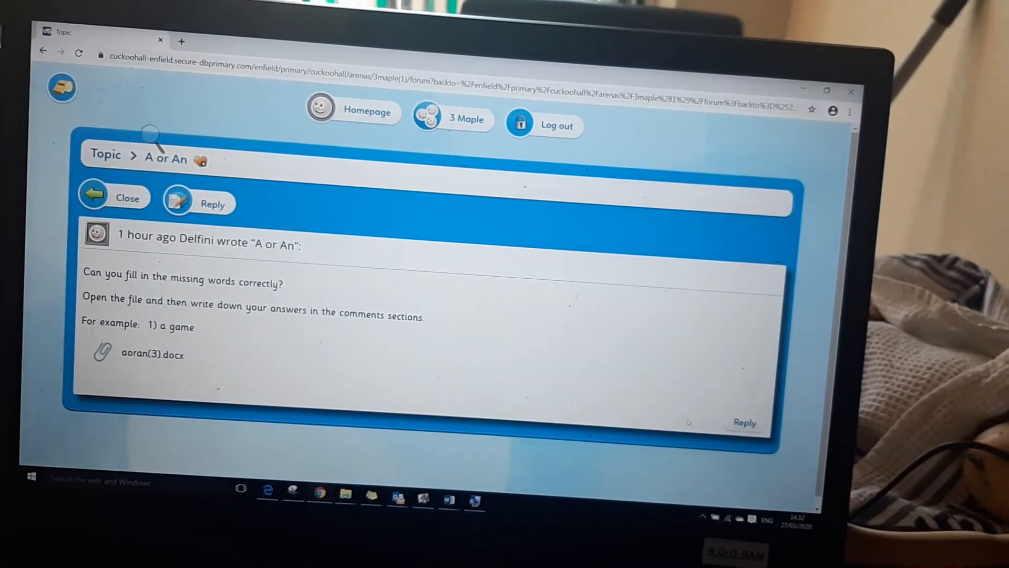
Reply to the 'A or An' topic, typing '1. a game'
left_click(198, 203)
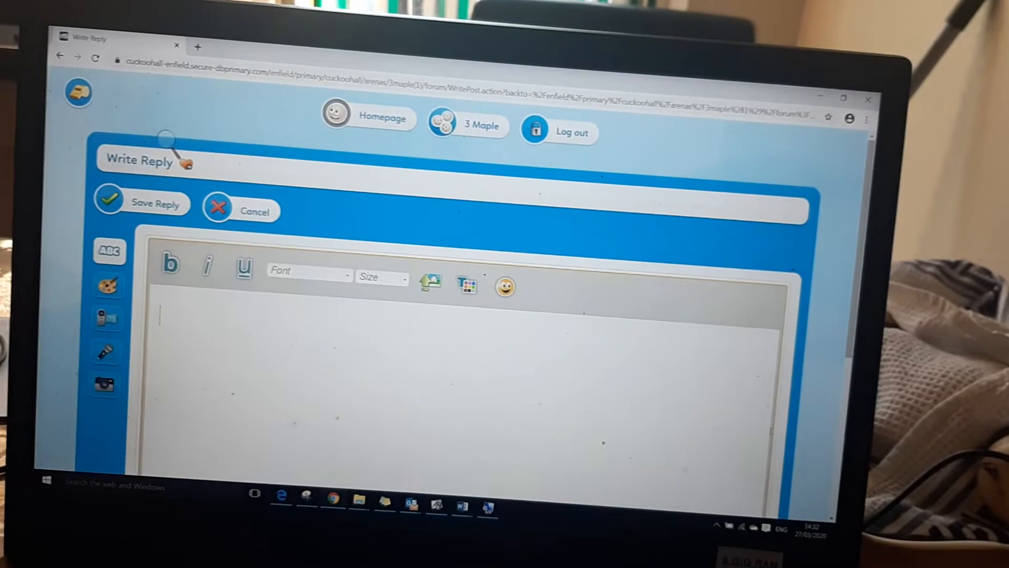
type("1. a ga")
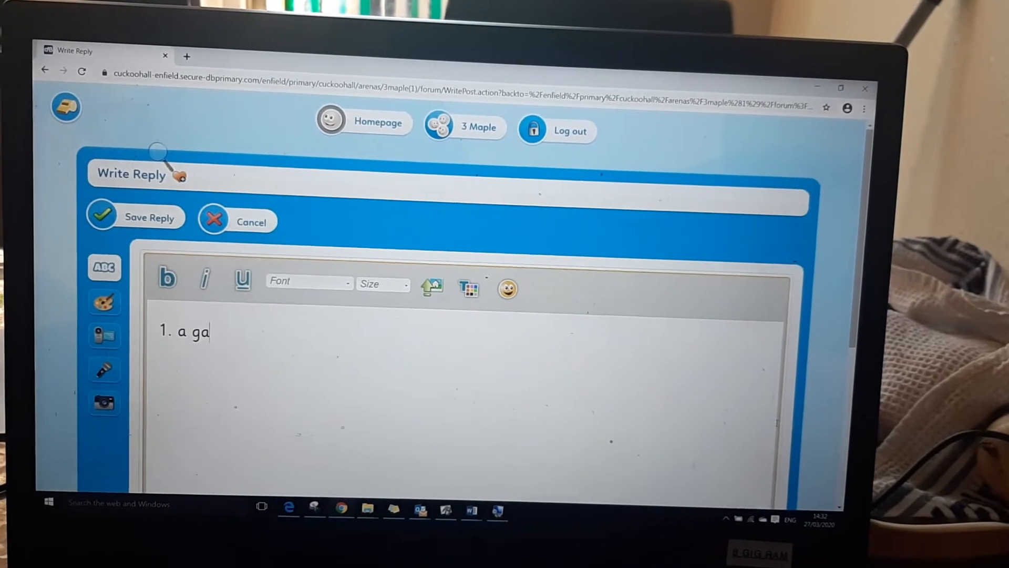
type("m")
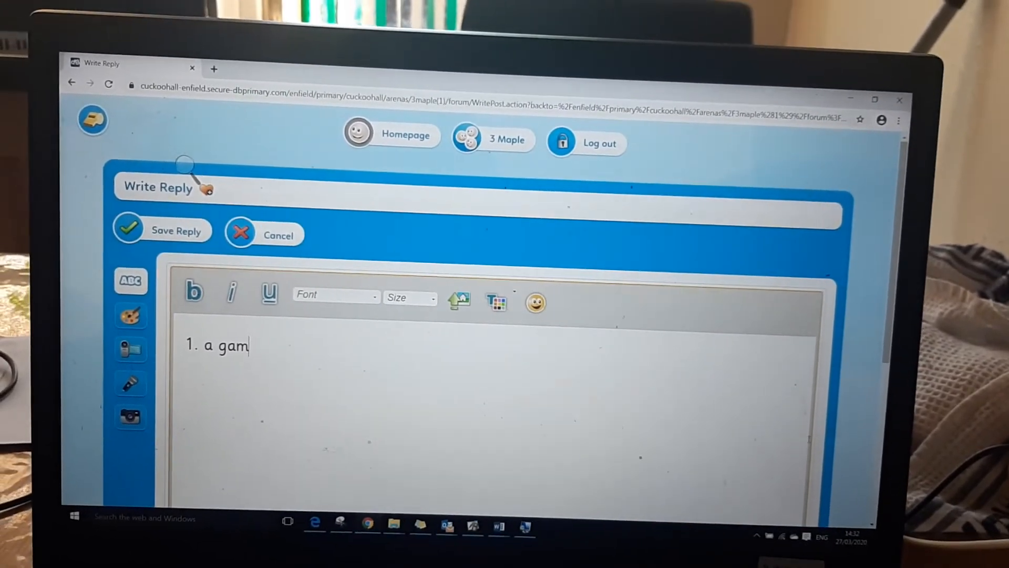
type("e")
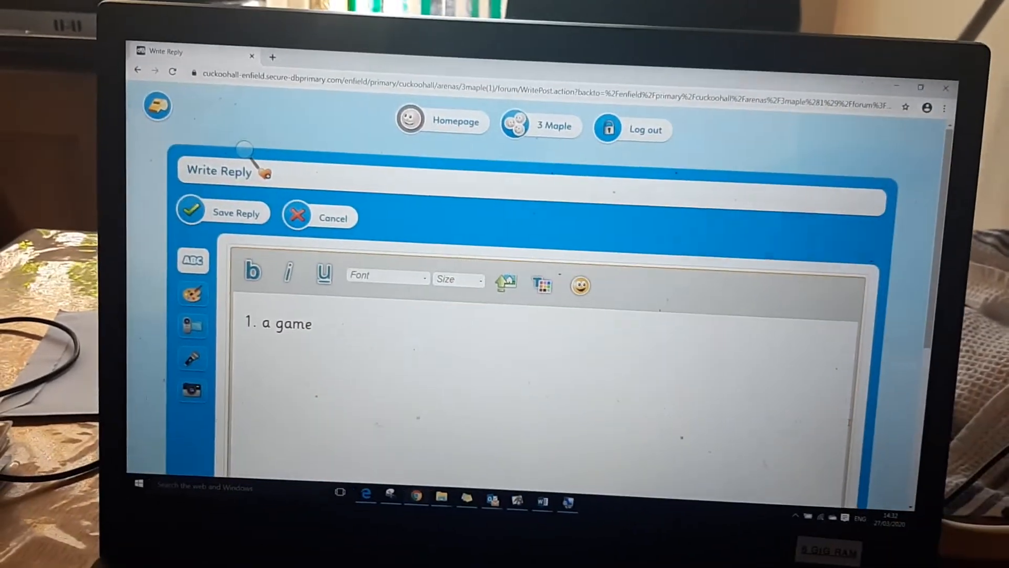